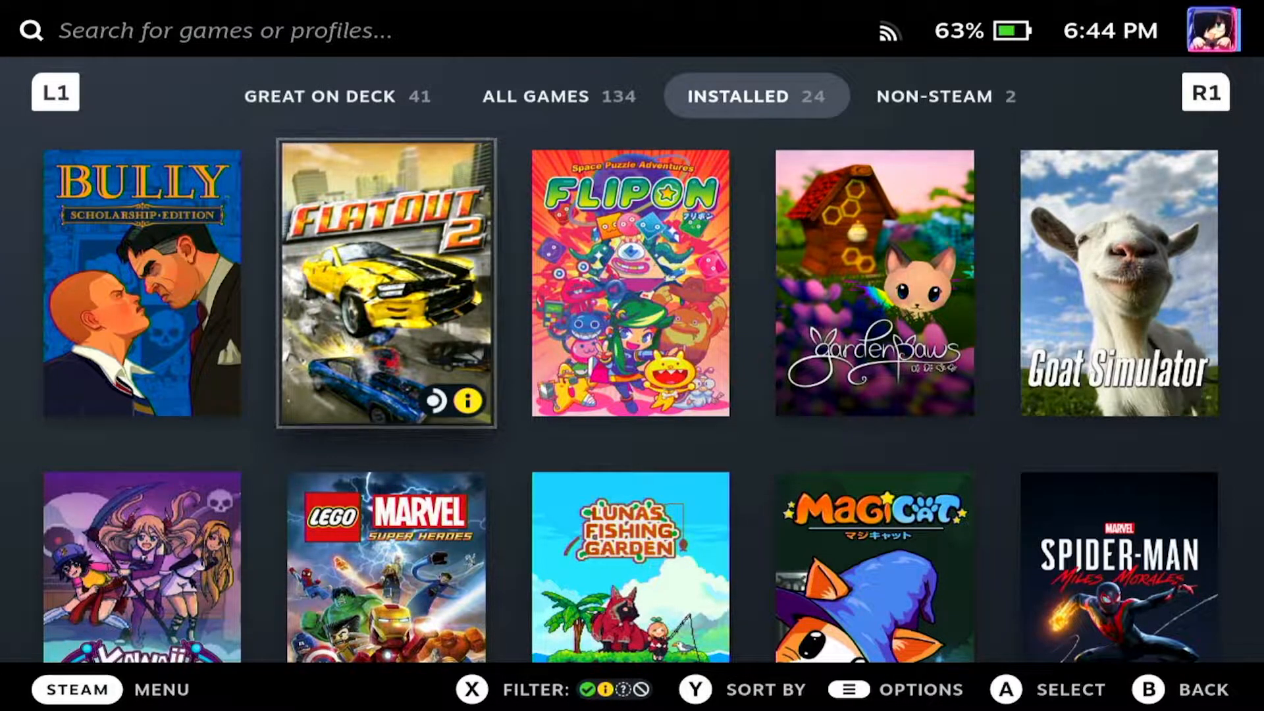
# Open the FlatOut 2 game page from the Installed library tab
pyautogui.click(387, 284)
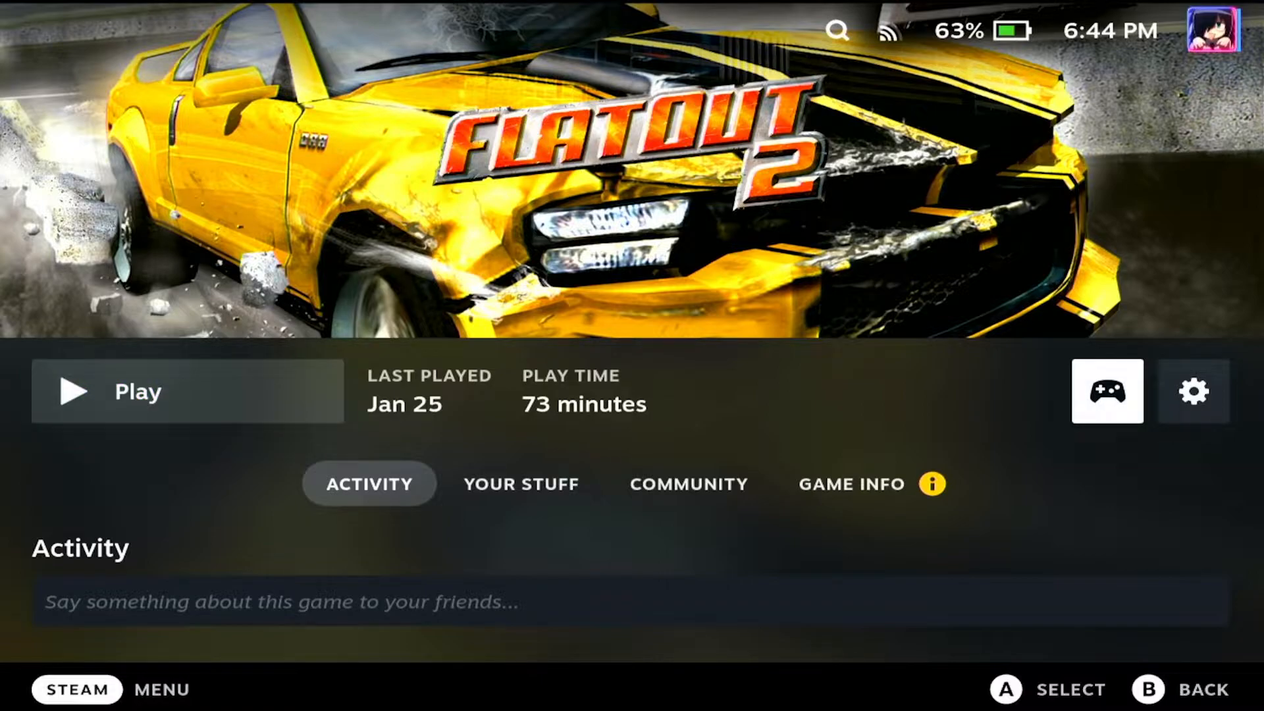
# Open FlatOut 2's Controller Settings, showing the current Steam Deck Layout
pyautogui.click(1106, 391)
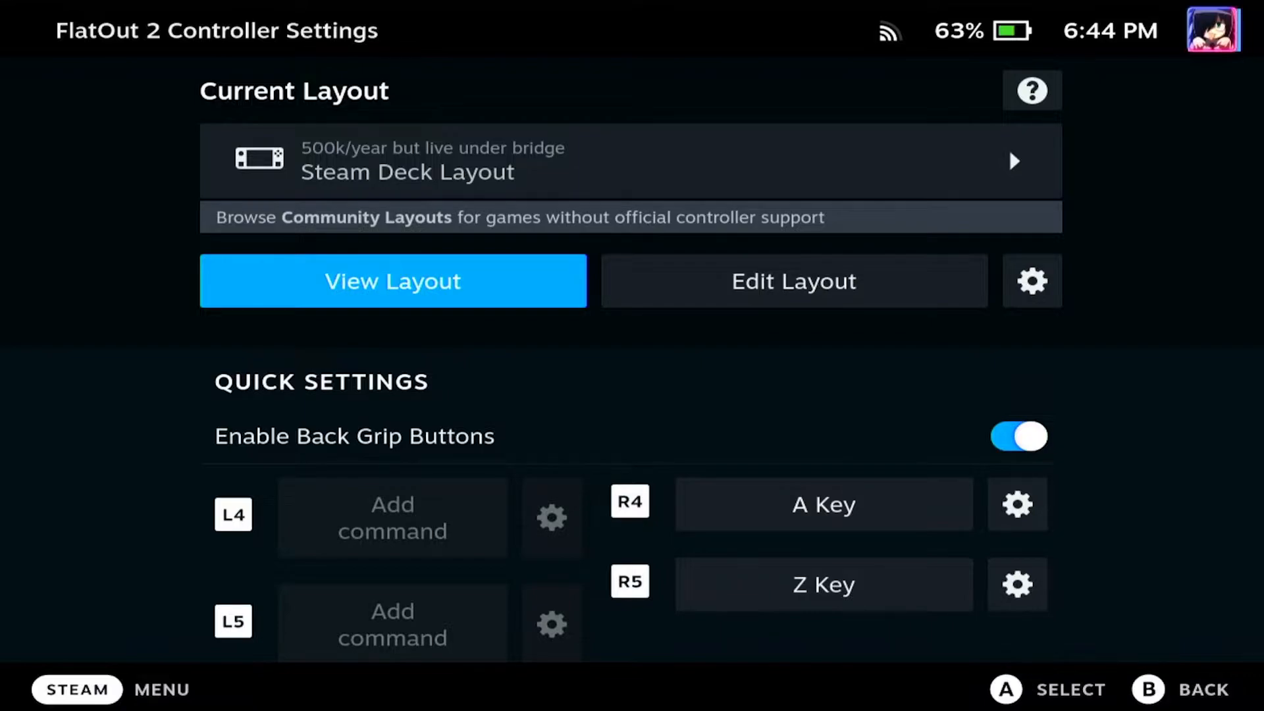
pyautogui.moveTo(793, 280)
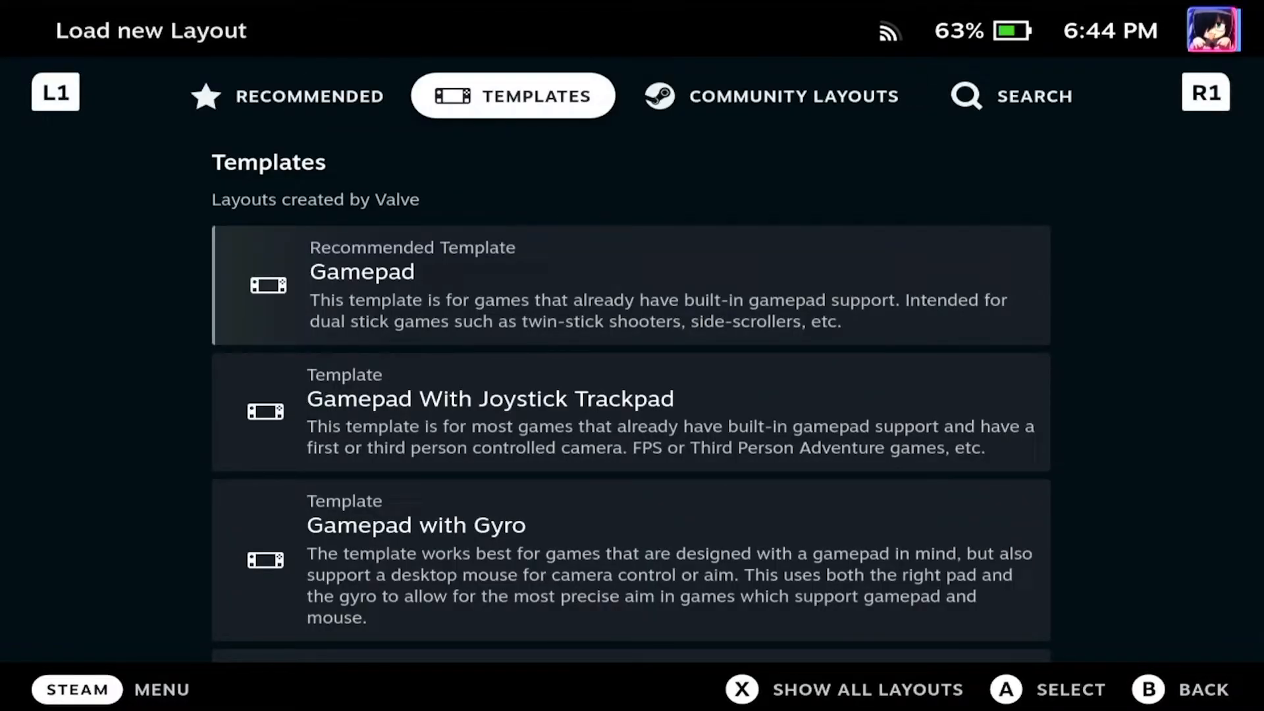
# Switch the Load new Layout screen to the Community Layouts tab
pyautogui.click(769, 95)
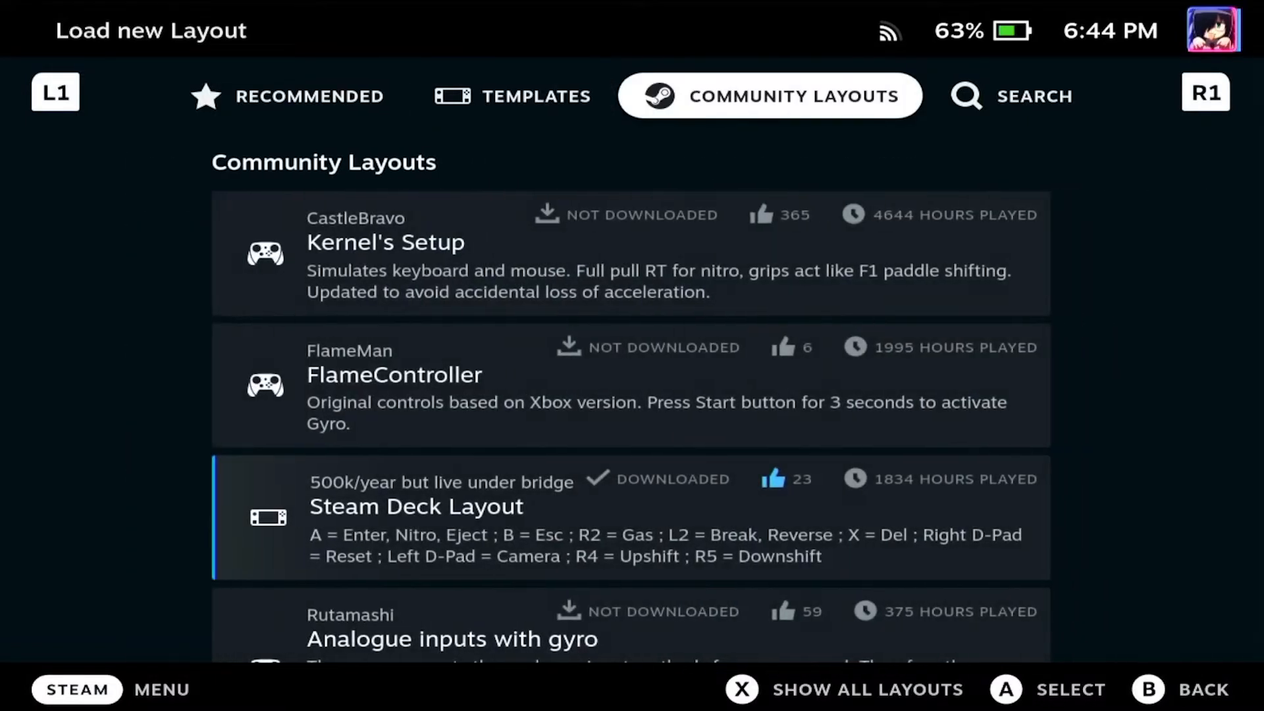